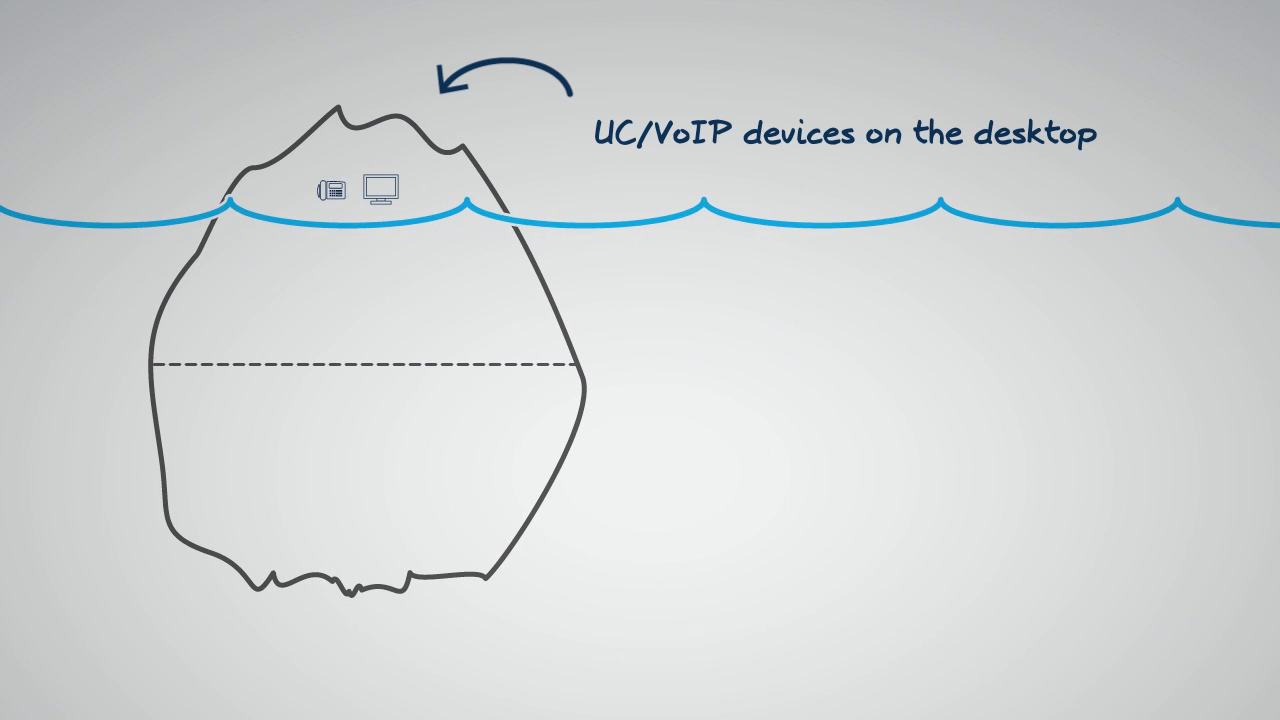
type("Sof")
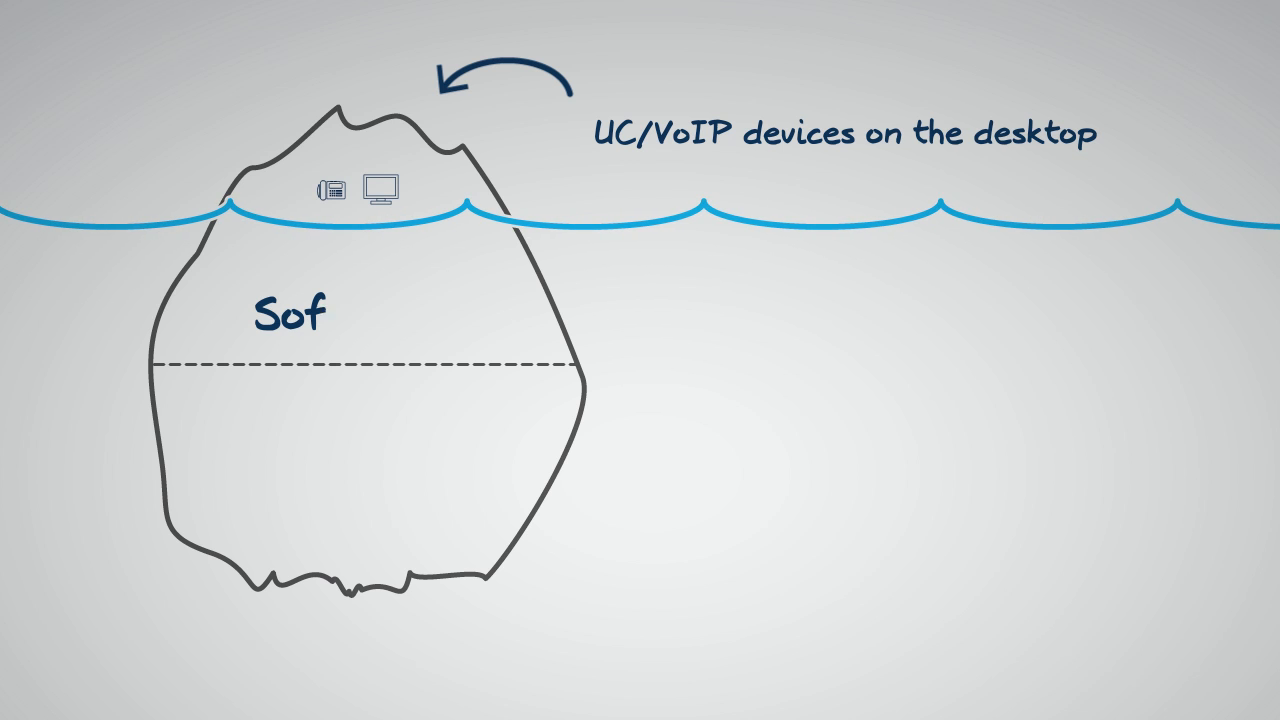